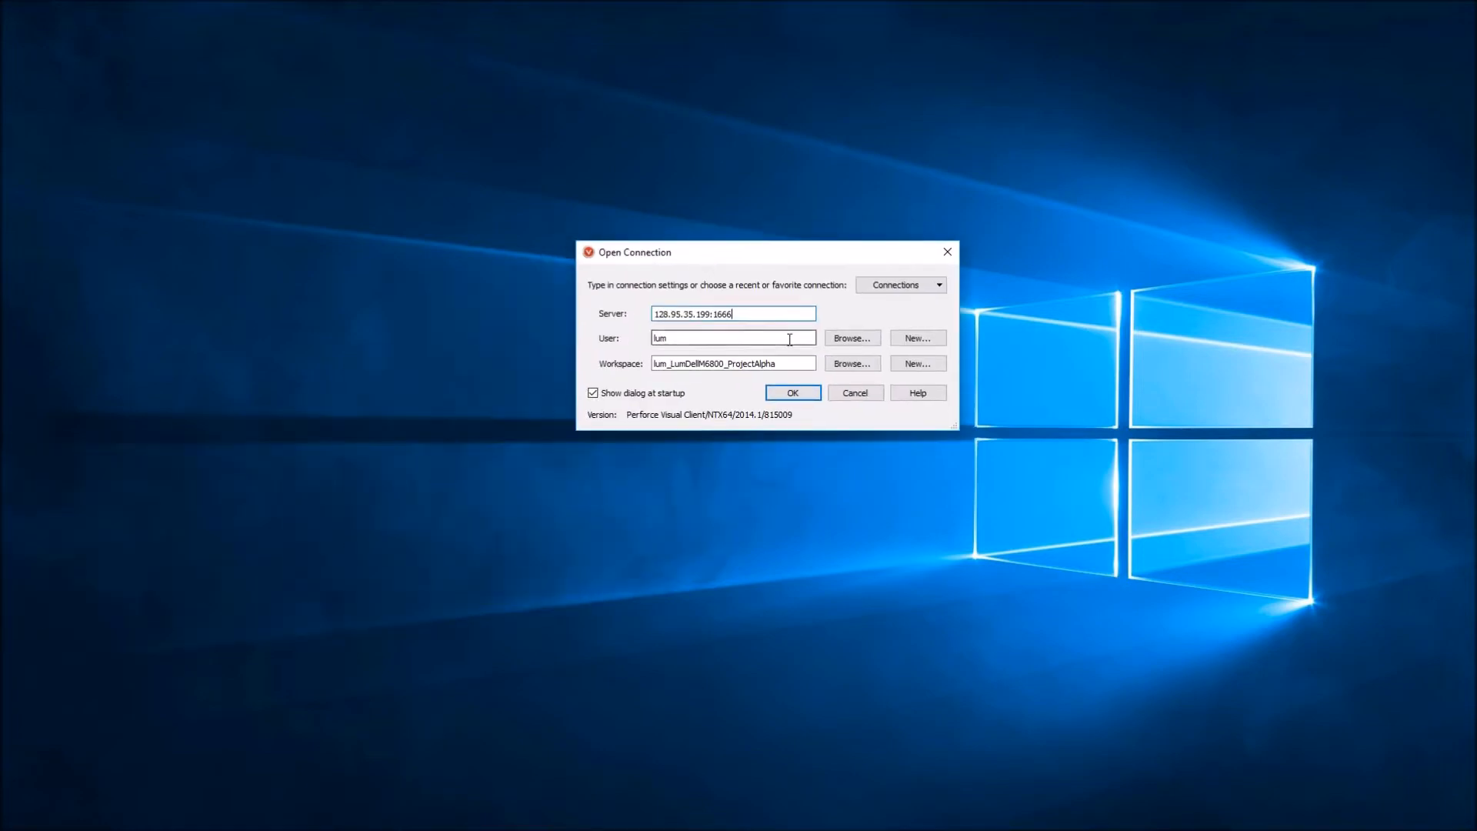
# Connect to Perforce using the ProjectAlpha workspace
pyautogui.click(853, 364)
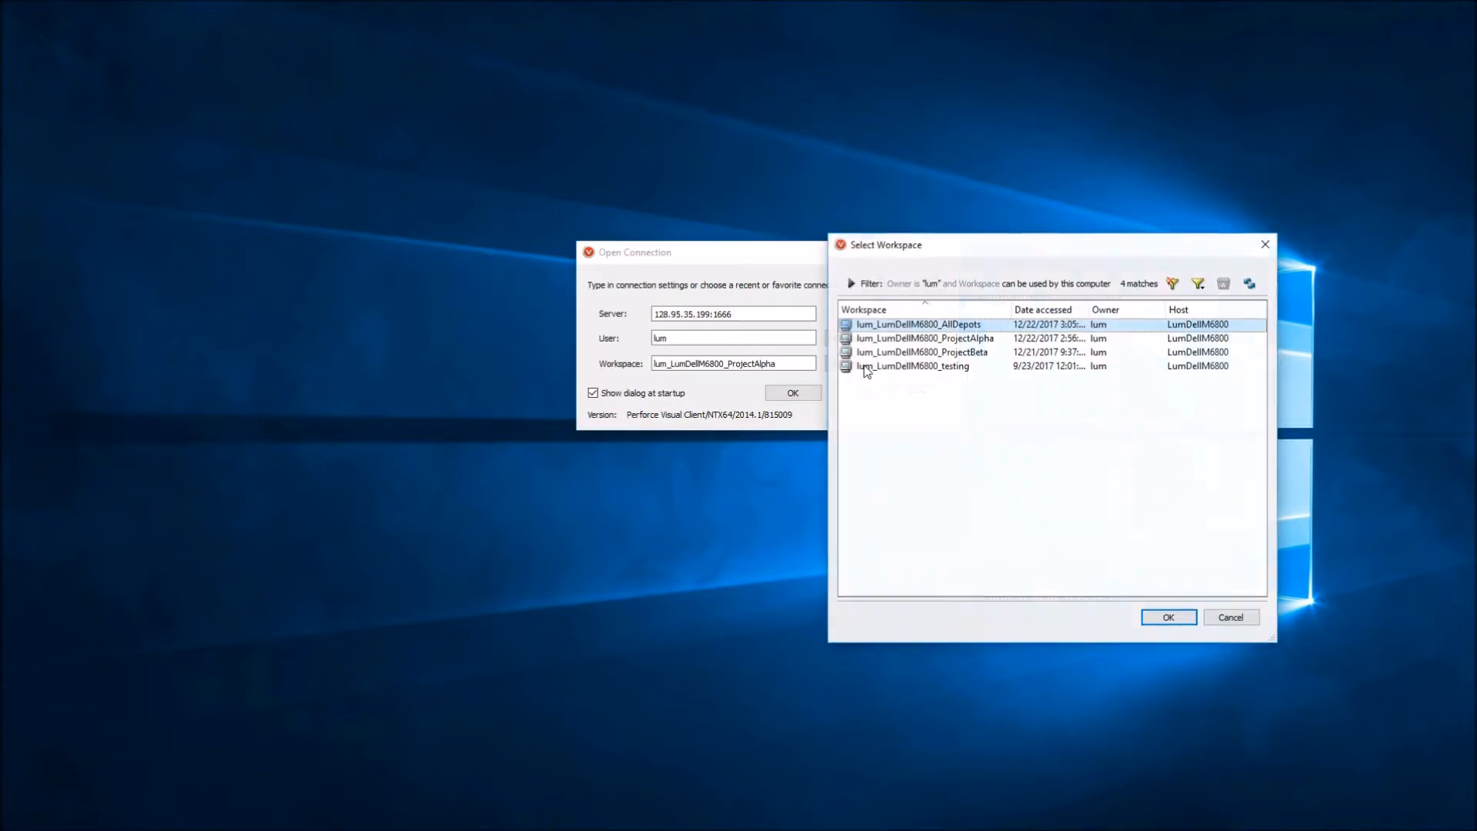
pyautogui.click(954, 337)
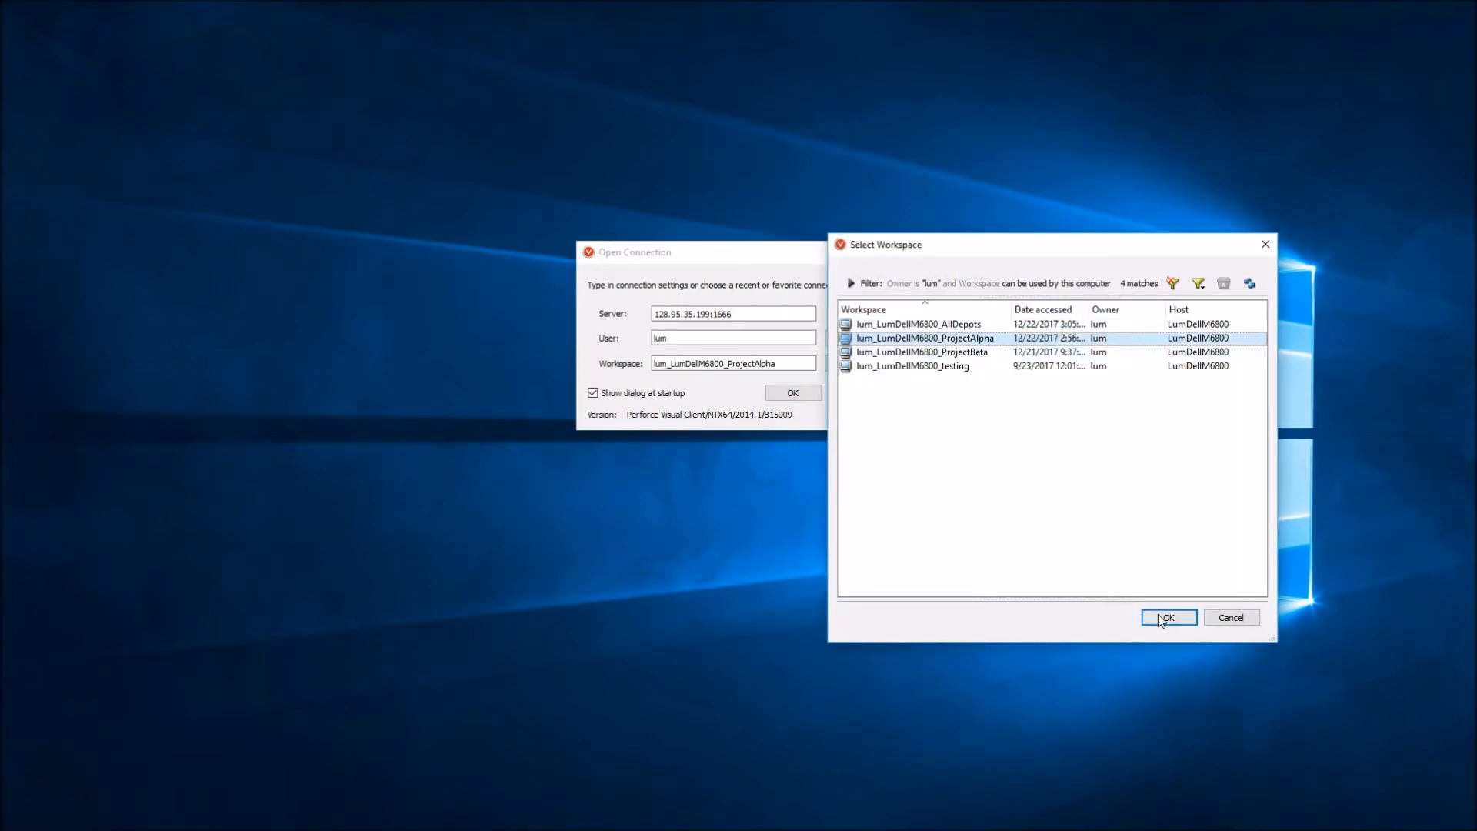
pyautogui.click(1170, 617)
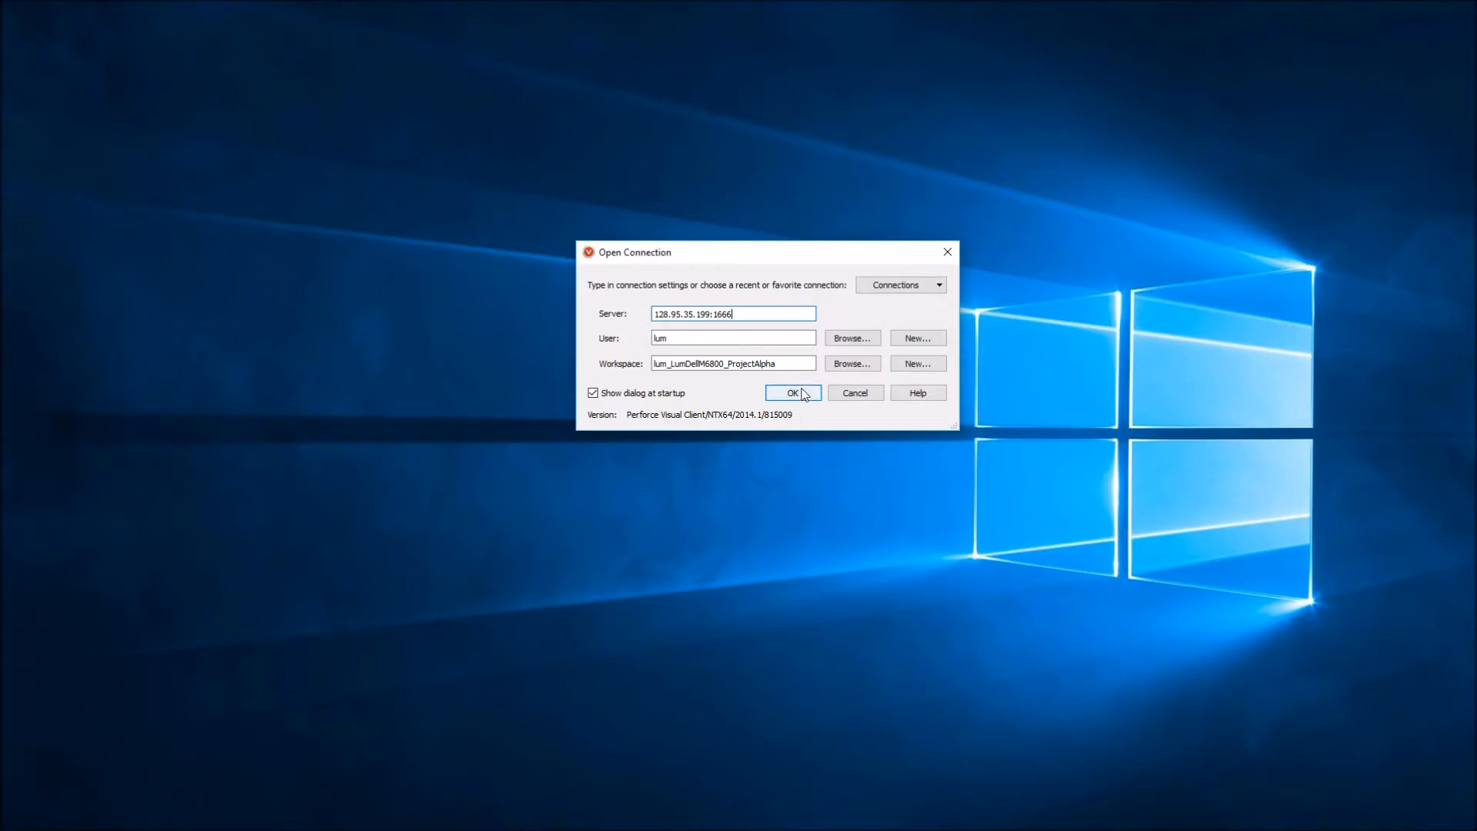
pyautogui.click(792, 392)
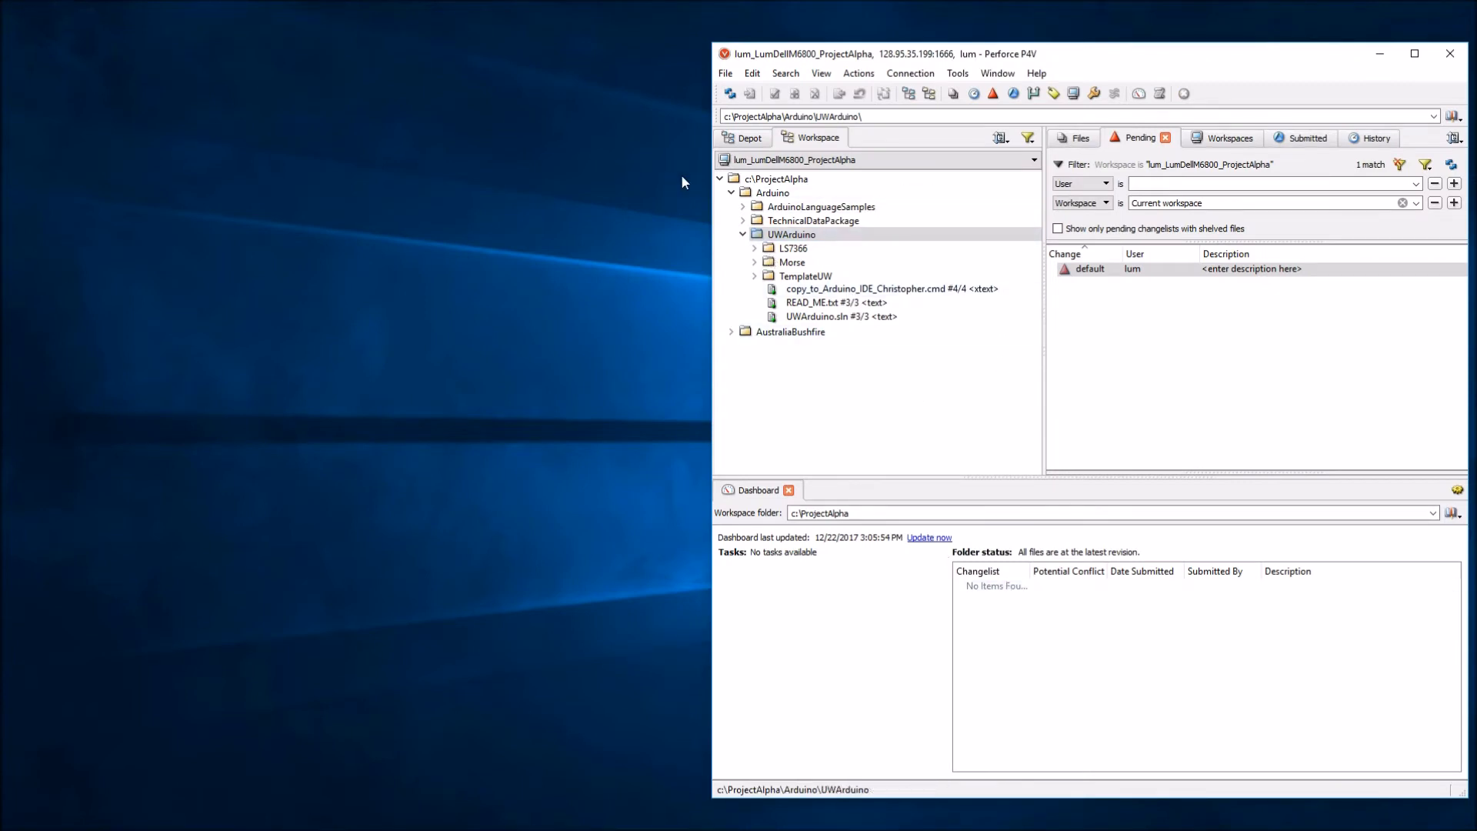
# Review the Arduino and AustraliaBushfire folders, then show the Workspaces list
pyautogui.click(733, 192)
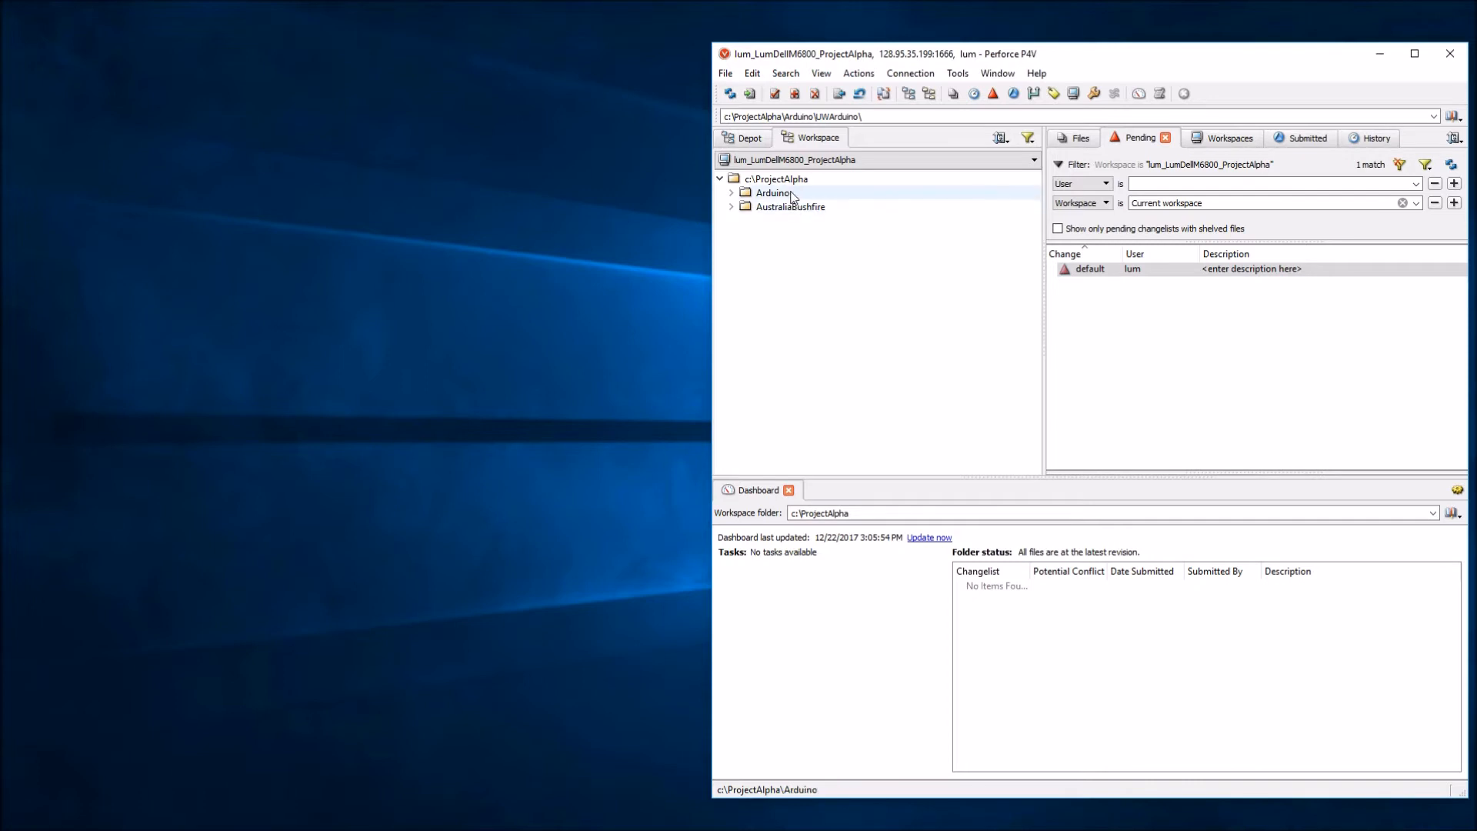
pyautogui.moveTo(793, 201)
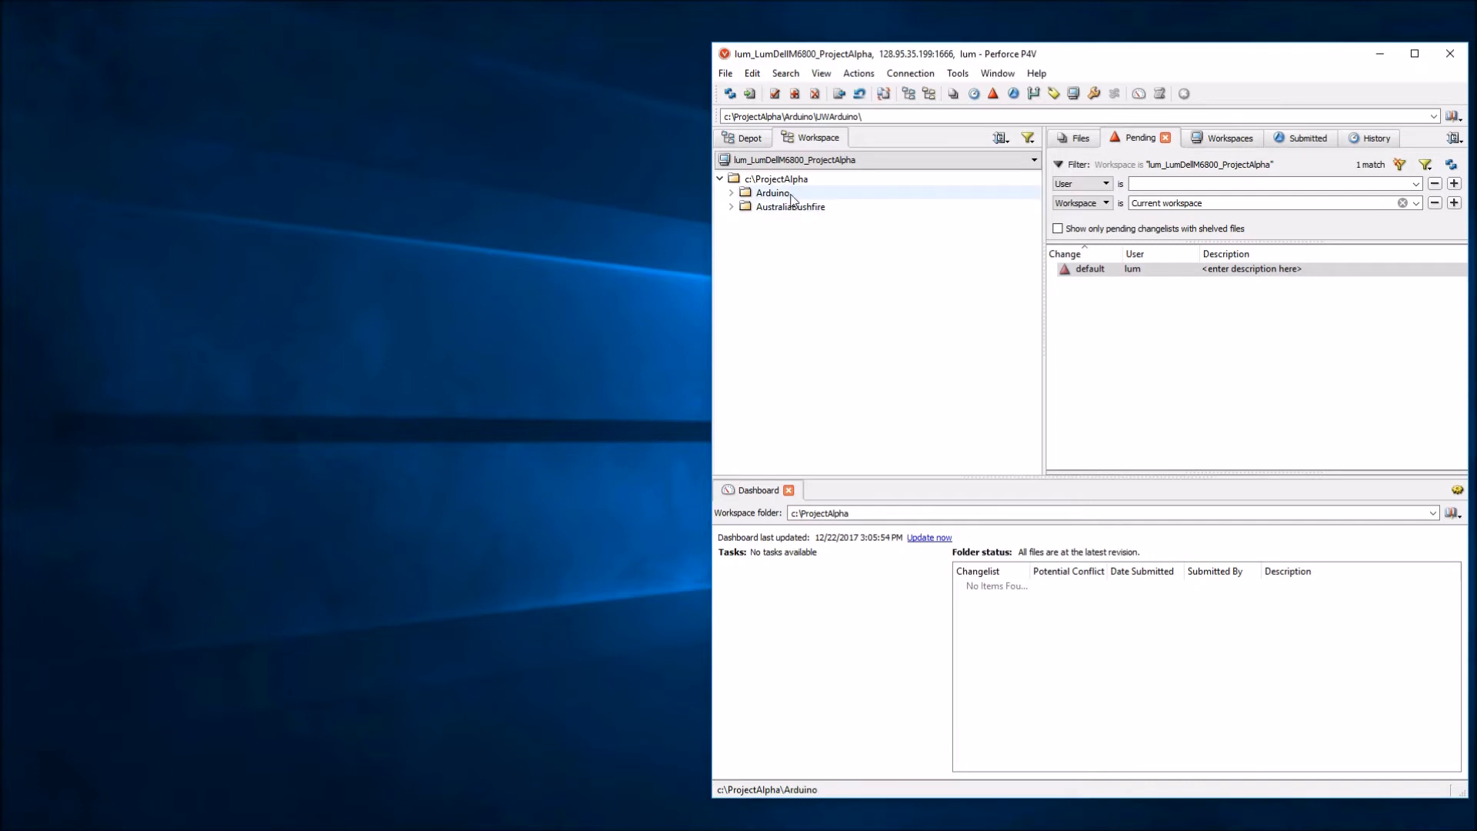
pyautogui.click(769, 192)
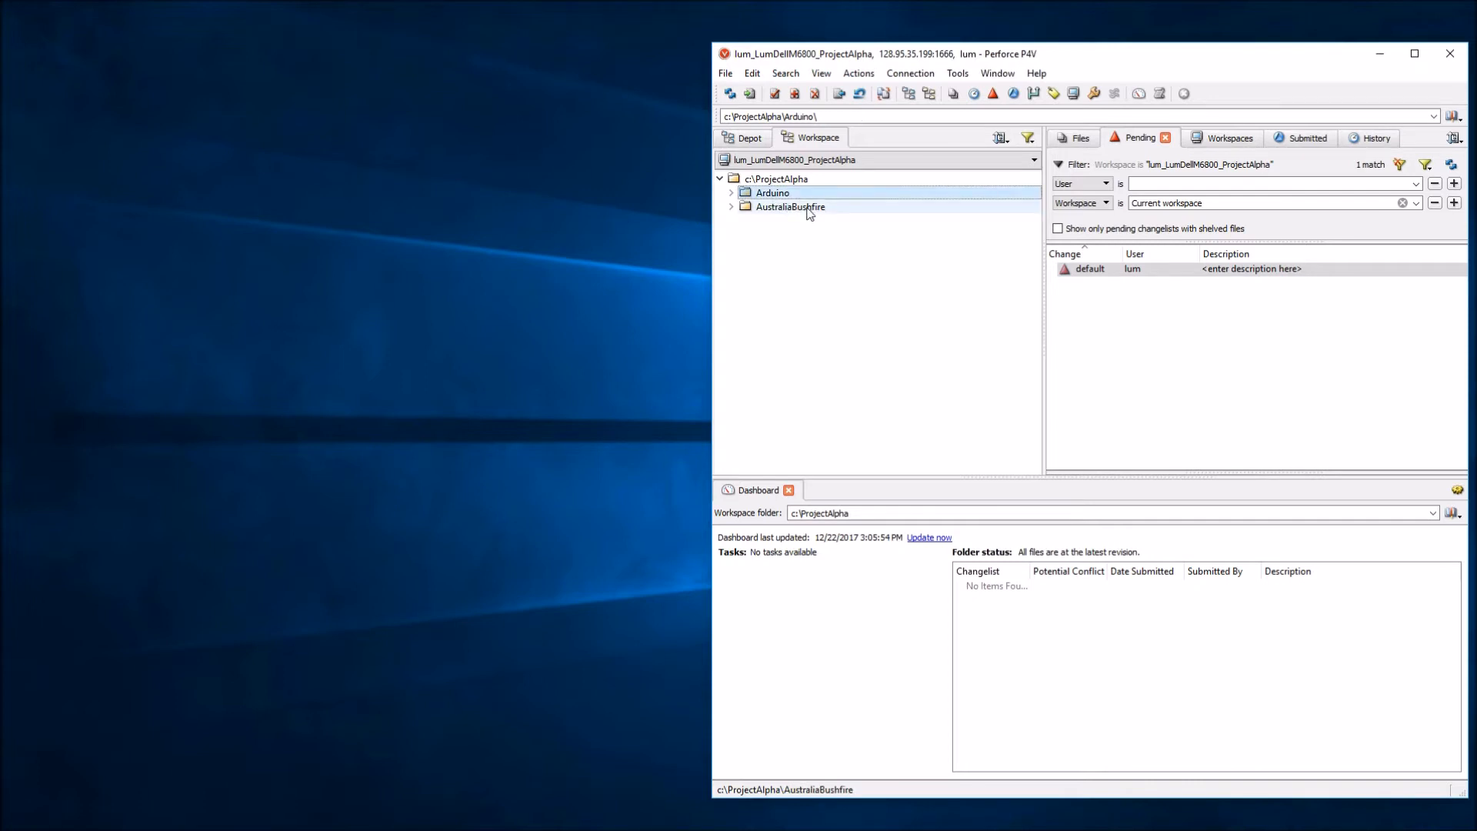
pyautogui.click(789, 206)
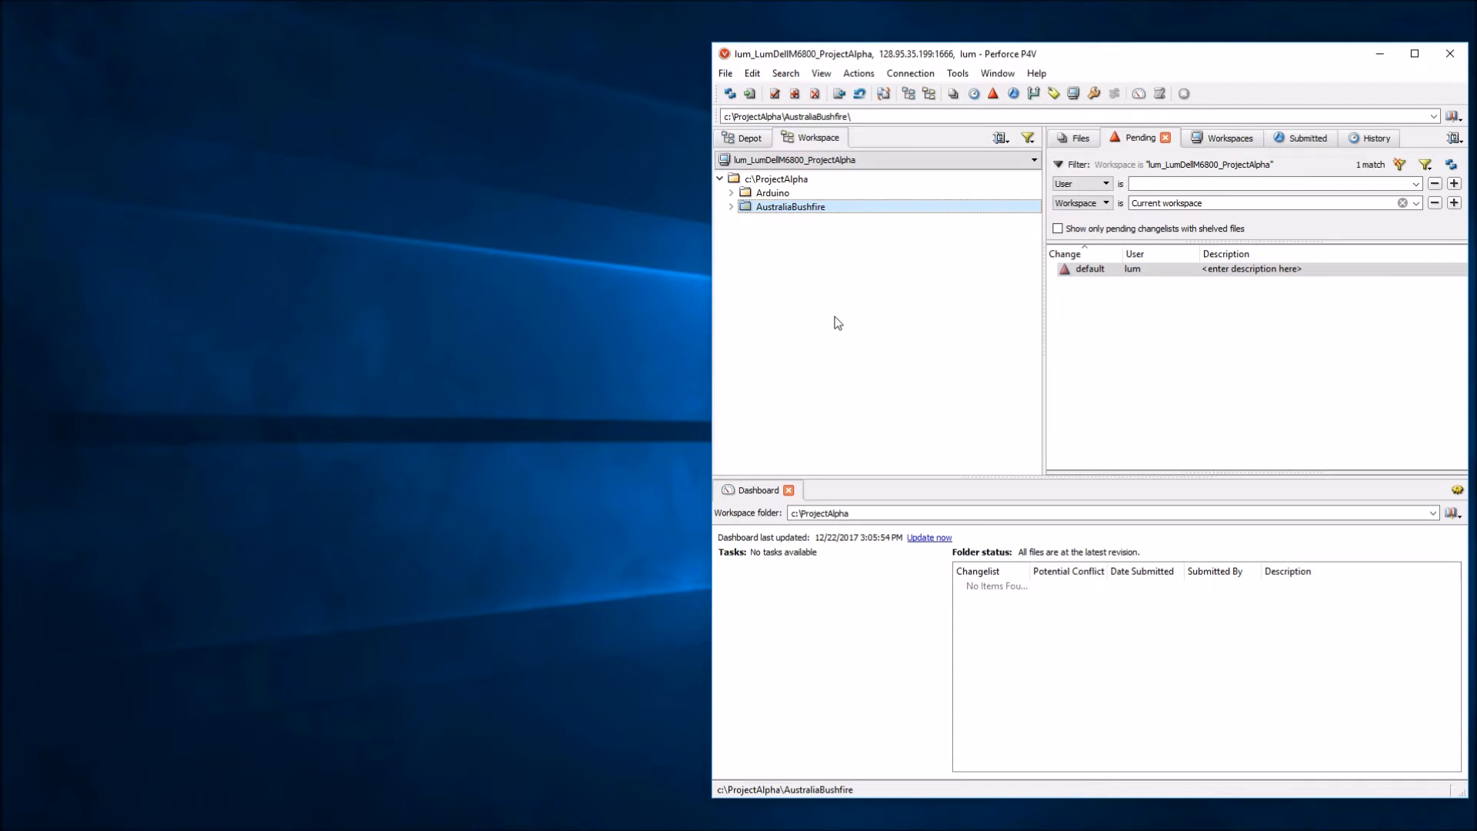
pyautogui.moveTo(838, 313)
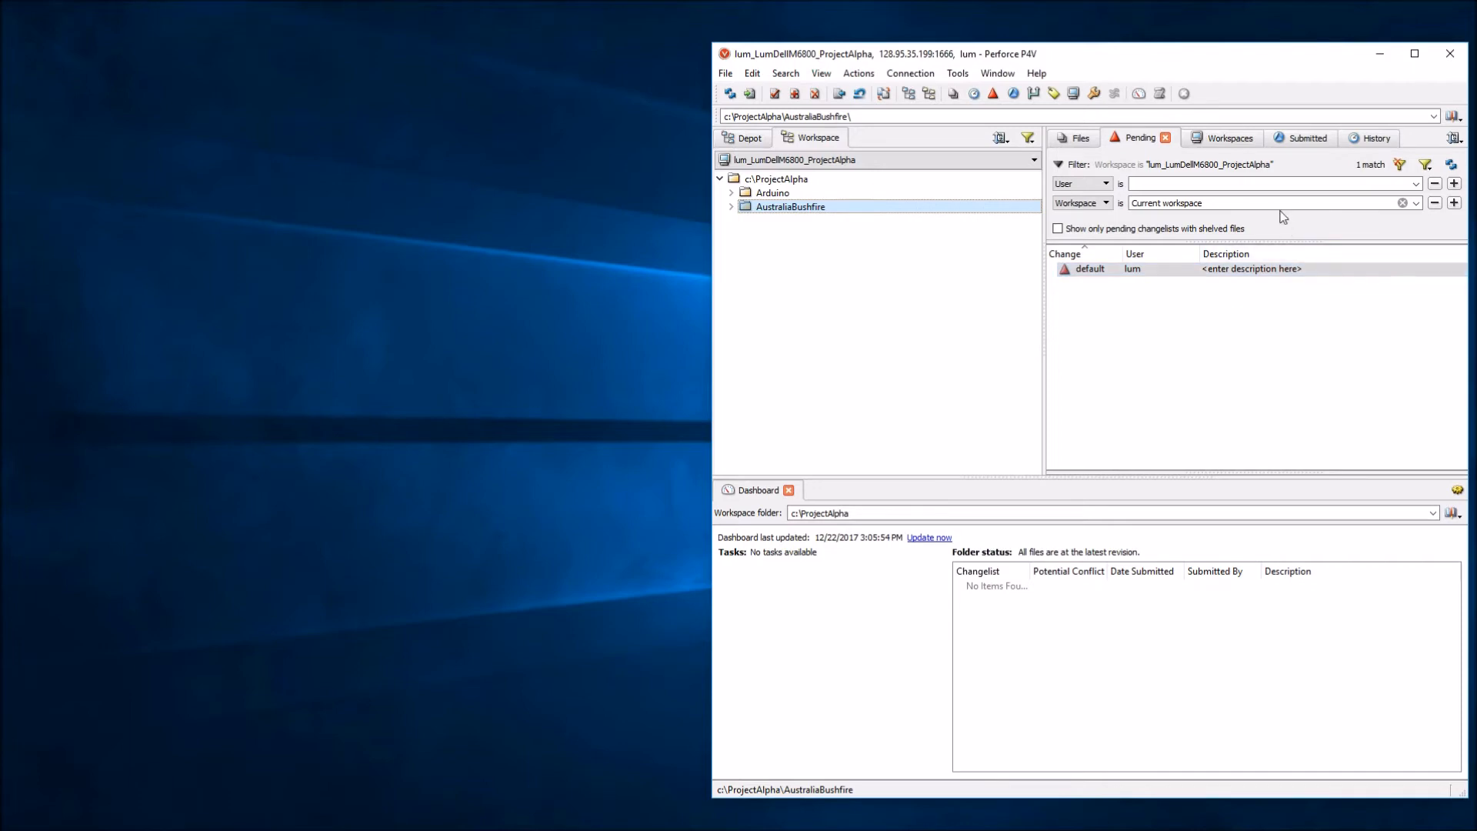
pyautogui.click(1219, 137)
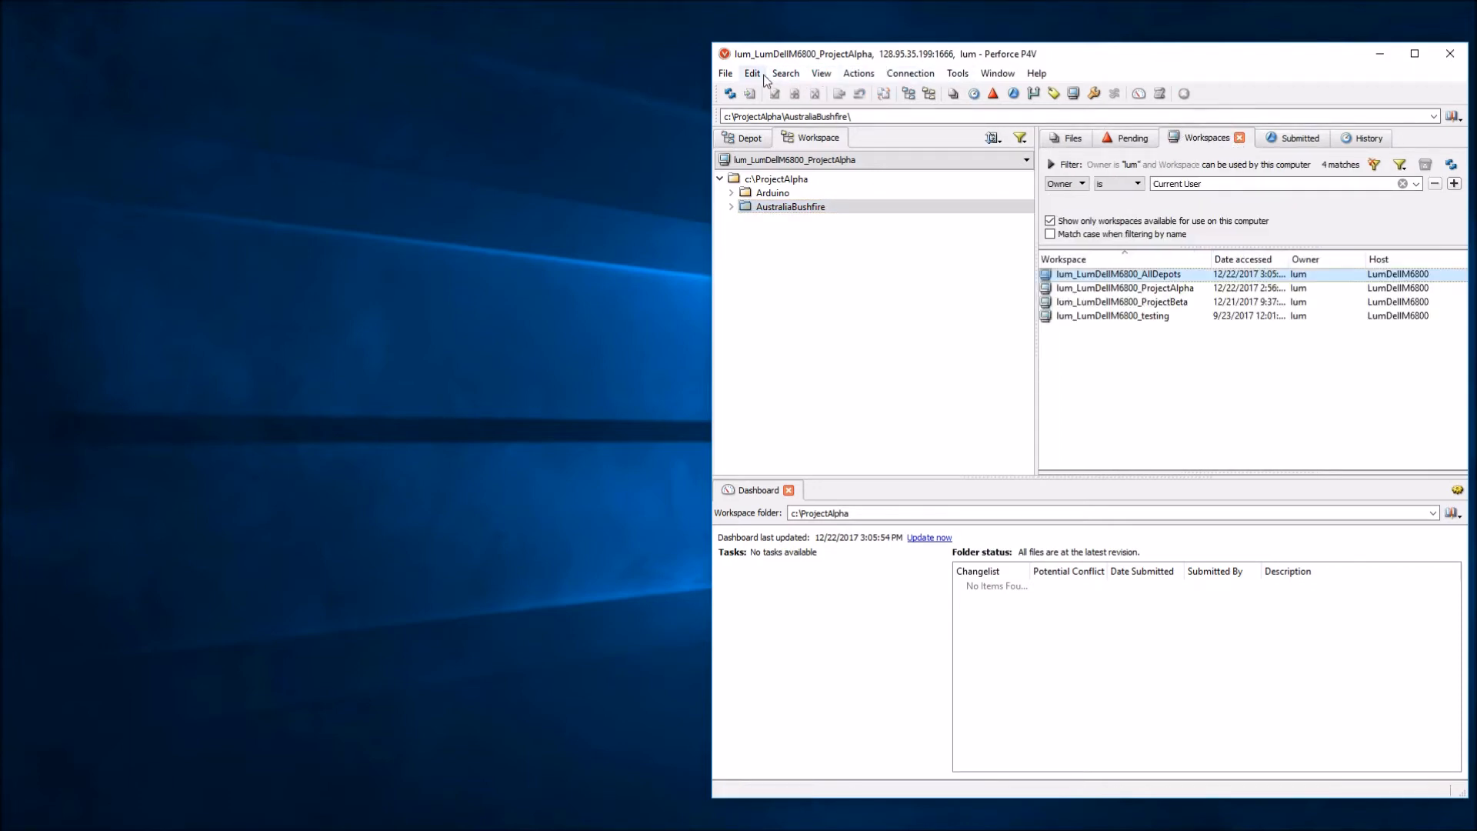
# Open the ProjectAlpha workspace for editing via Edit Workspace
pyautogui.click(821, 72)
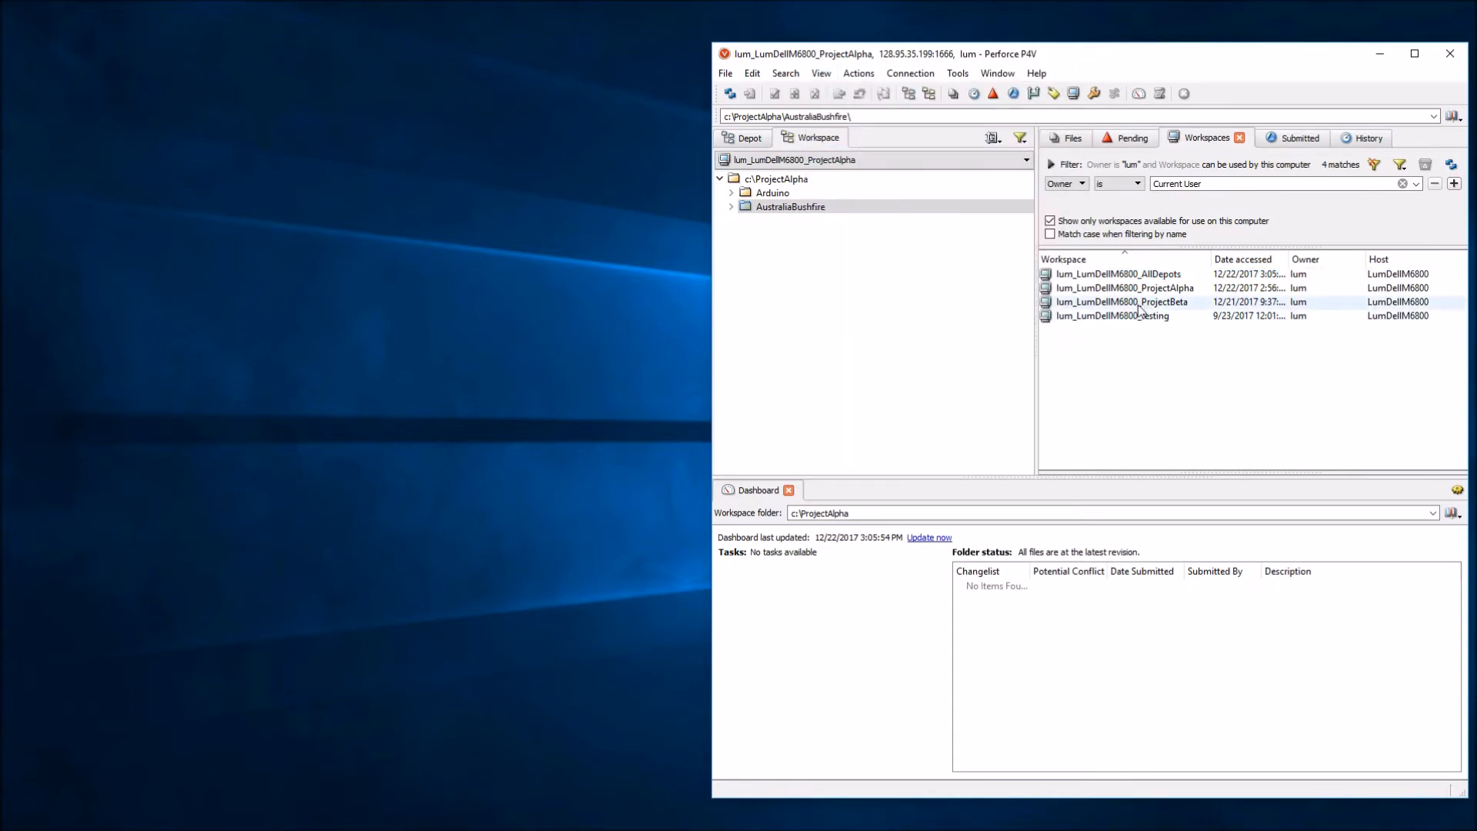
pyautogui.click(1142, 287)
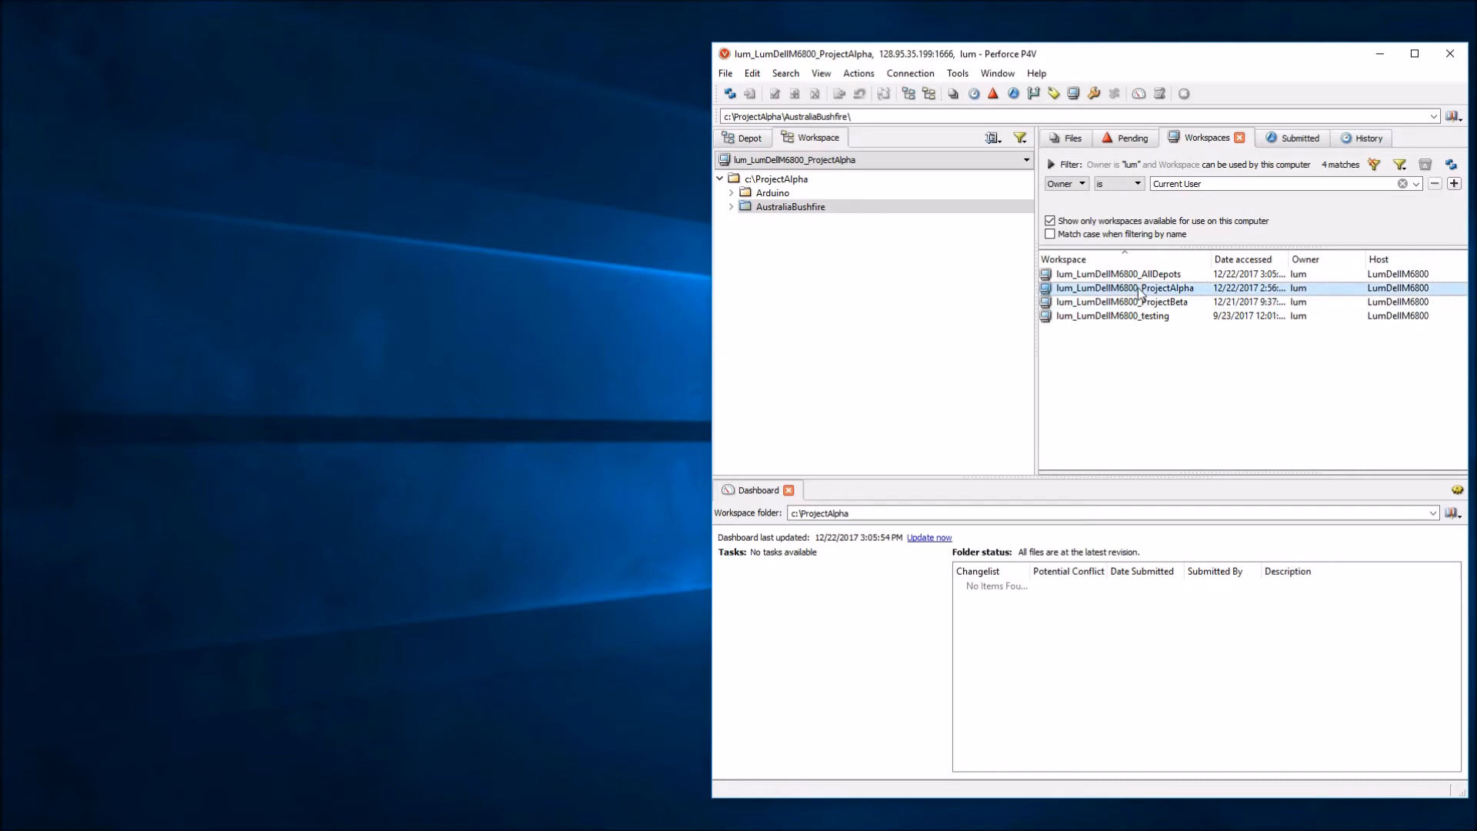
pyautogui.moveTo(1156, 302)
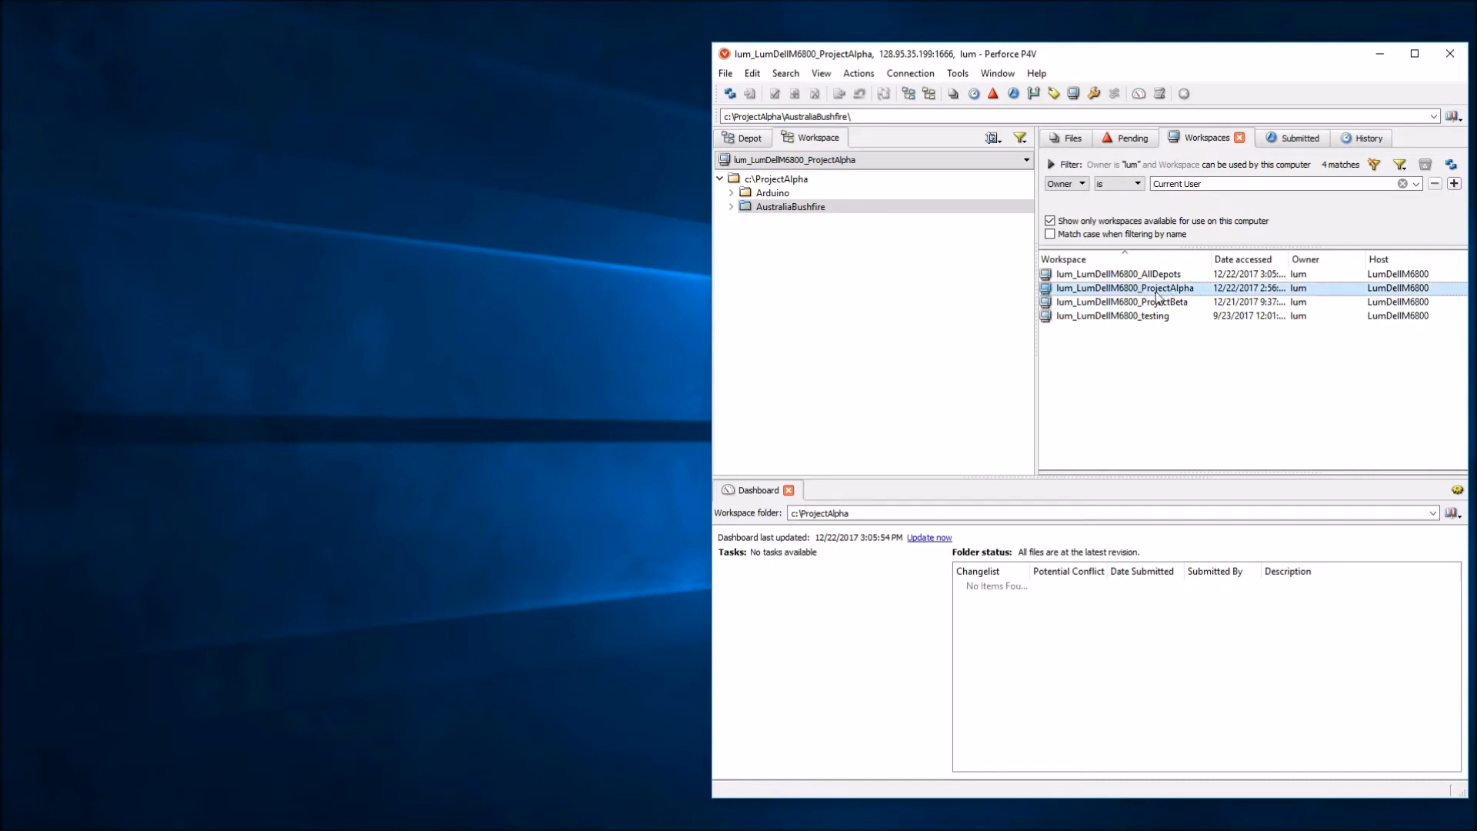
pyautogui.rightClick(1157, 288)
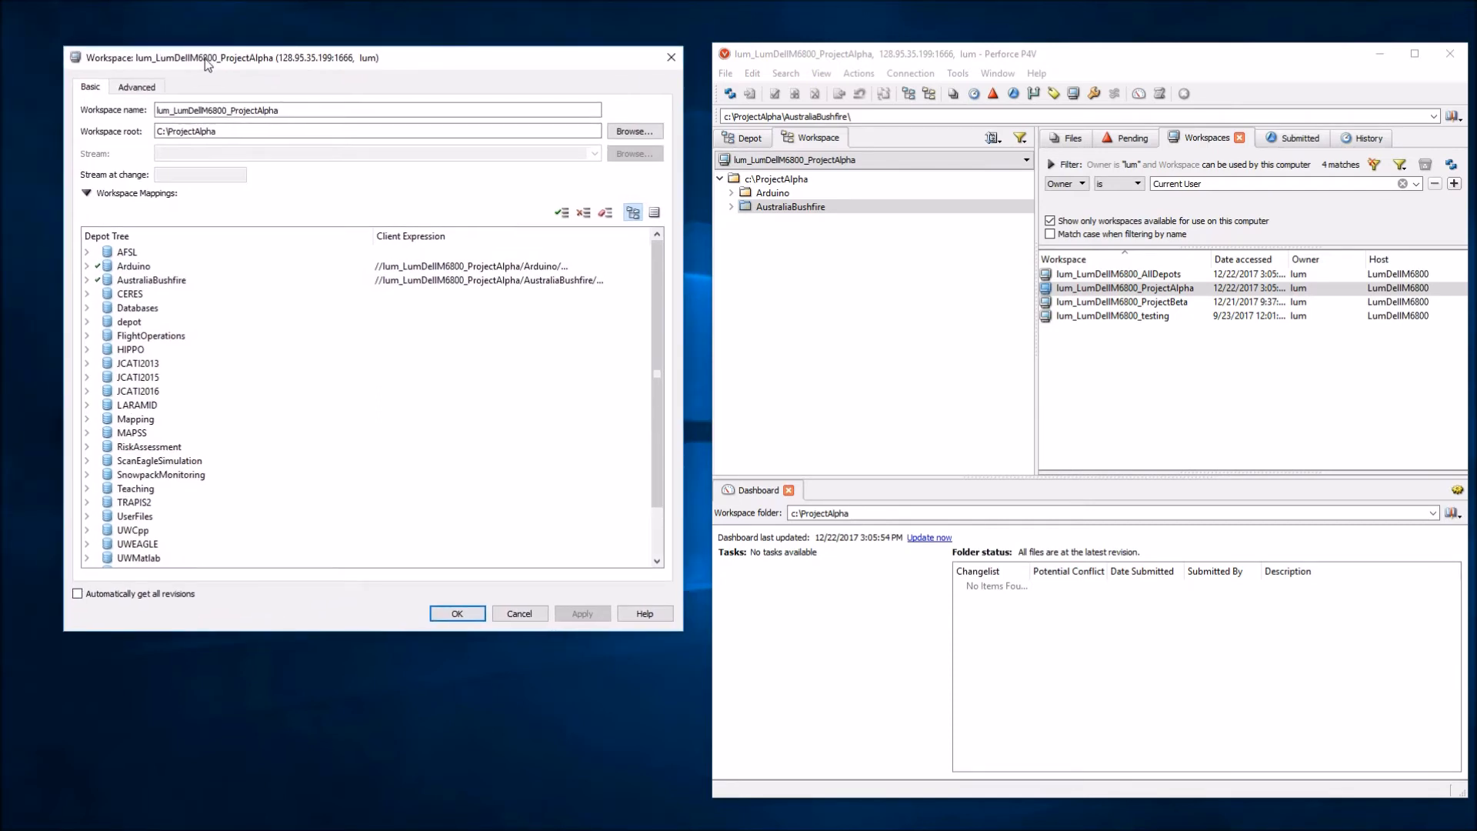
# Review the existing Arduino and AustraliaBushfire depot mappings
pyautogui.click(135, 266)
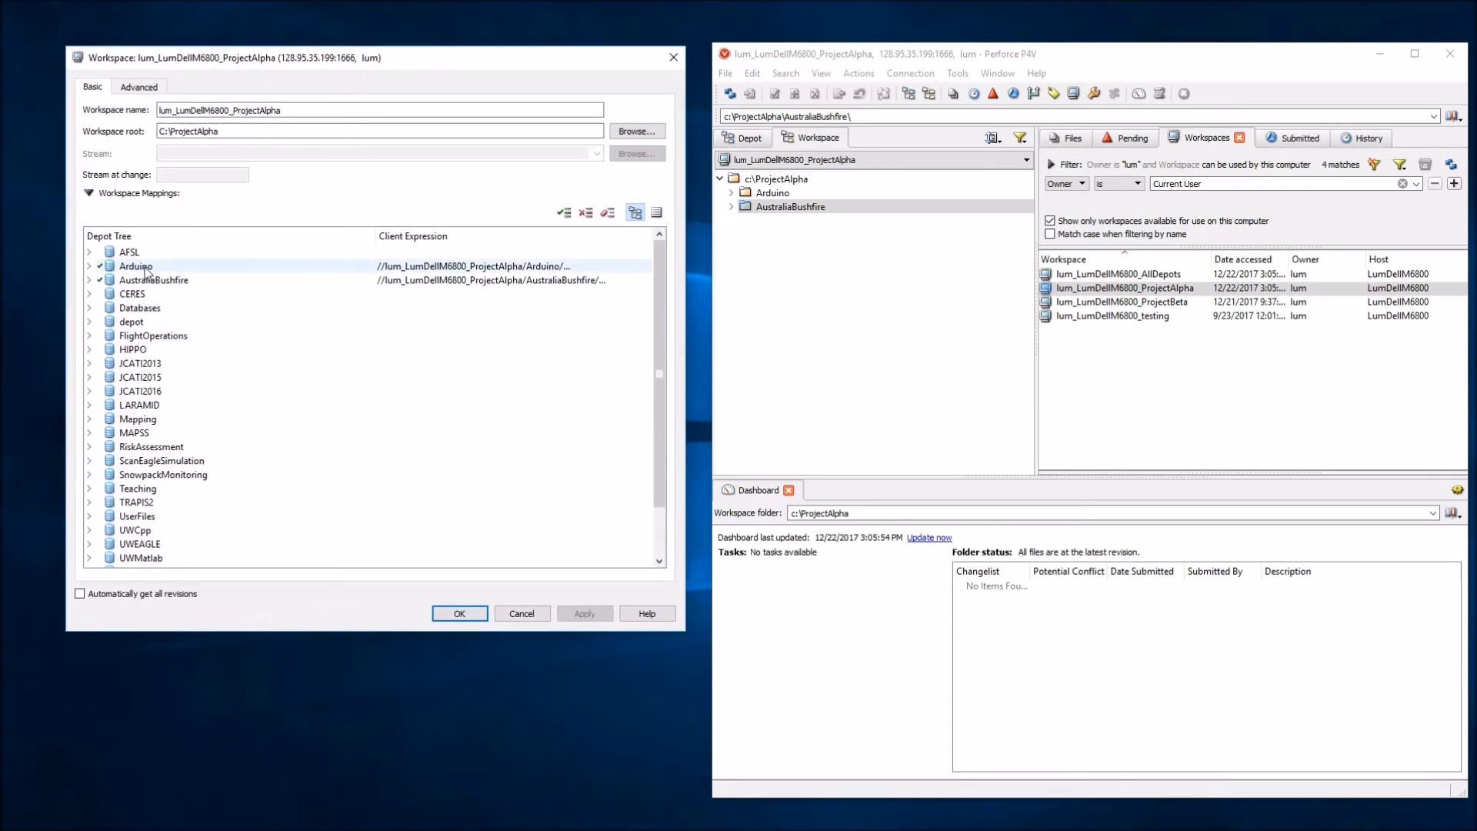
pyautogui.click(137, 264)
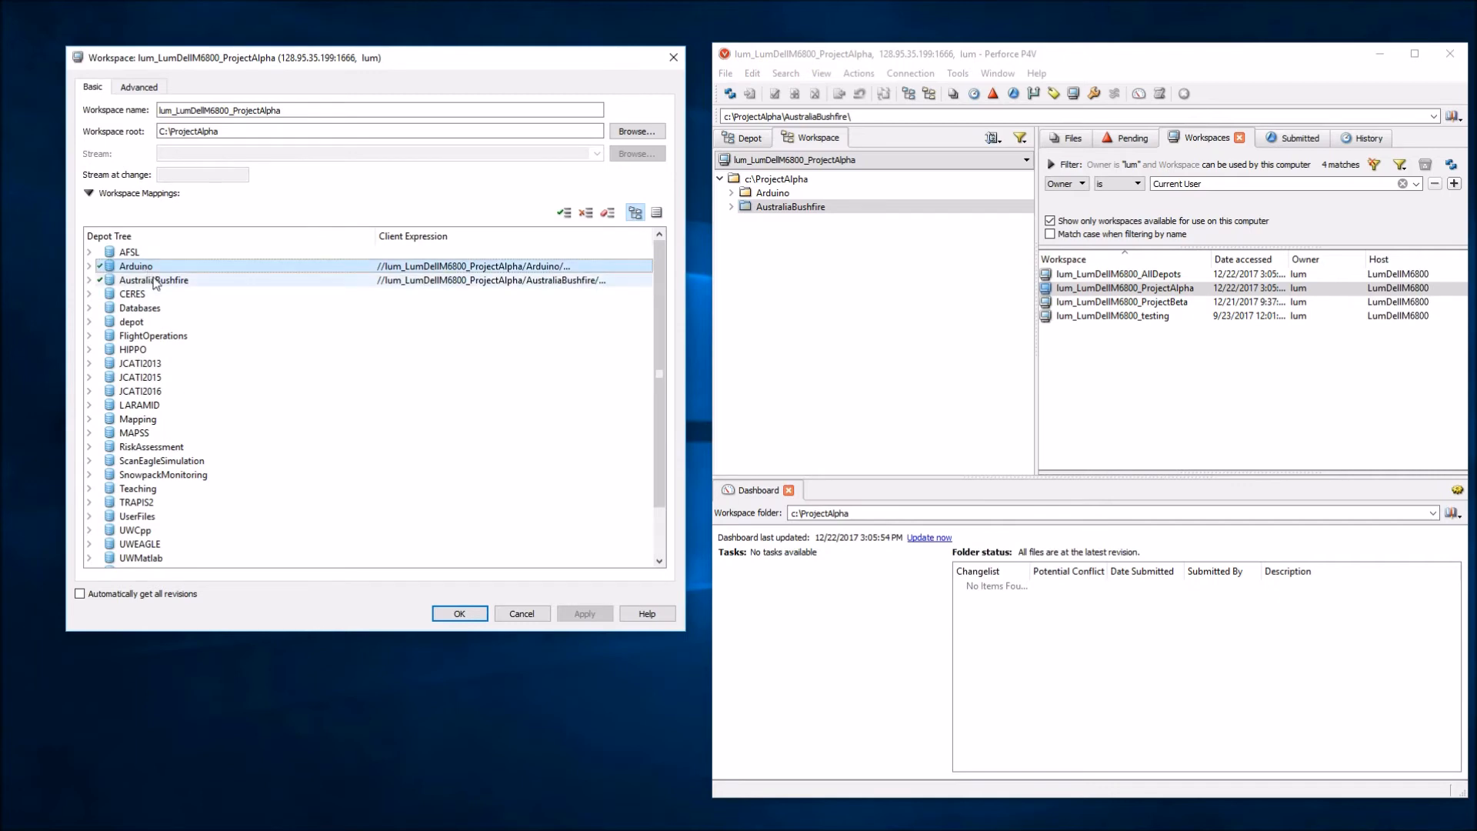
pyautogui.click(153, 280)
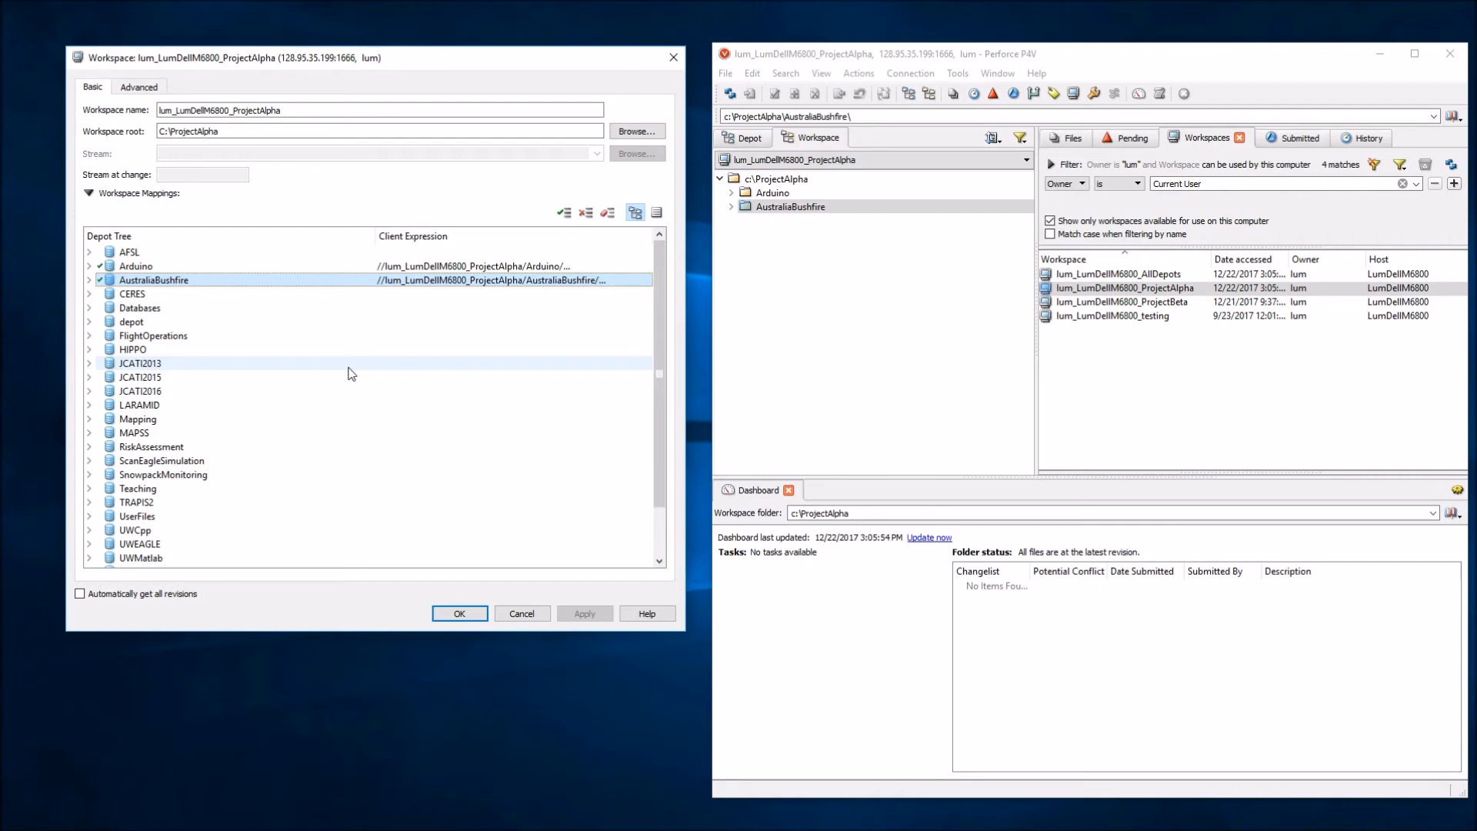
pyautogui.moveTo(363, 333)
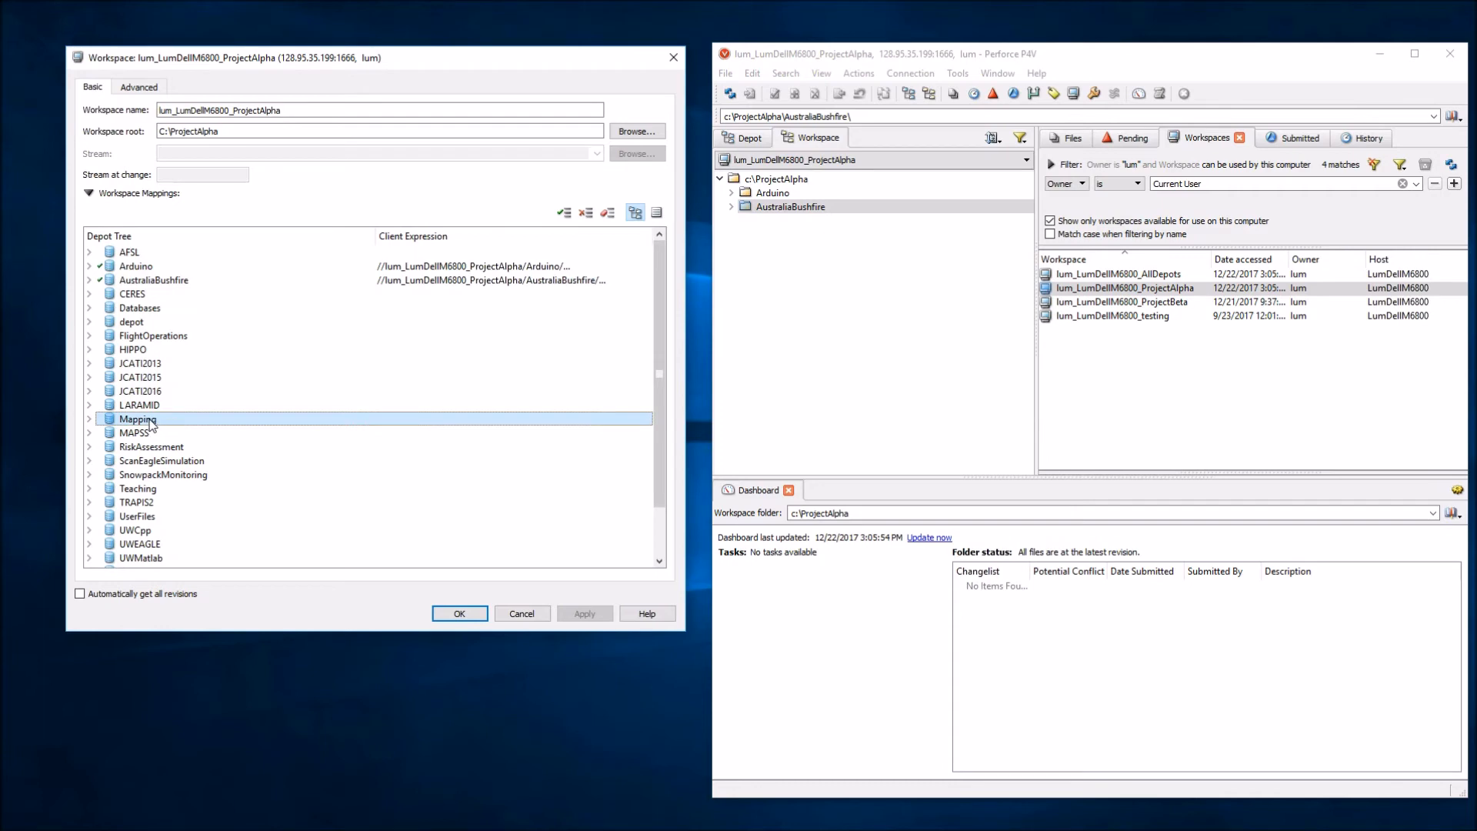
# Include the whole Mapping depot tree in the workspace and save with OK
pyautogui.rightClick(137, 418)
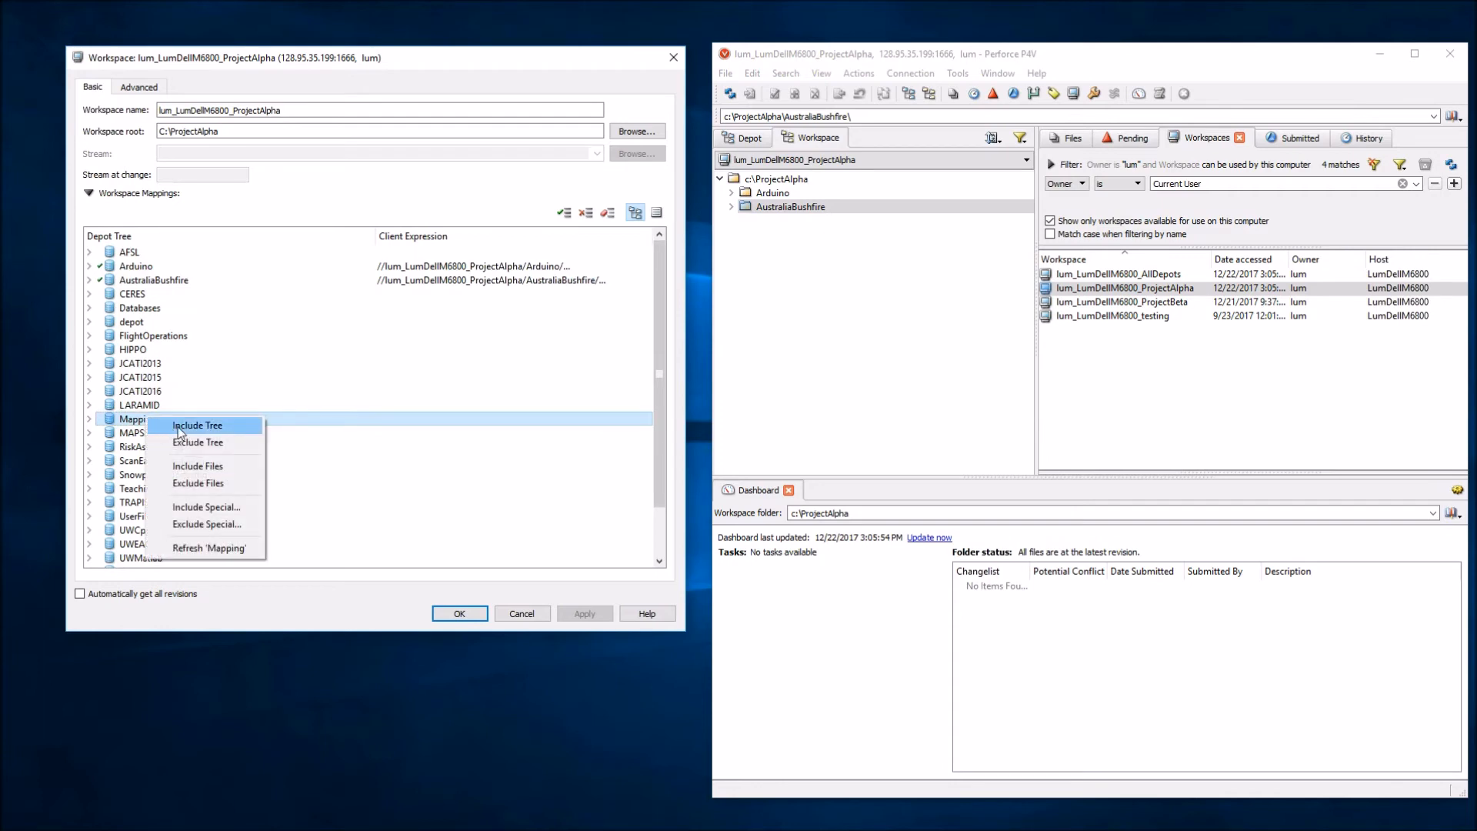
pyautogui.click(197, 424)
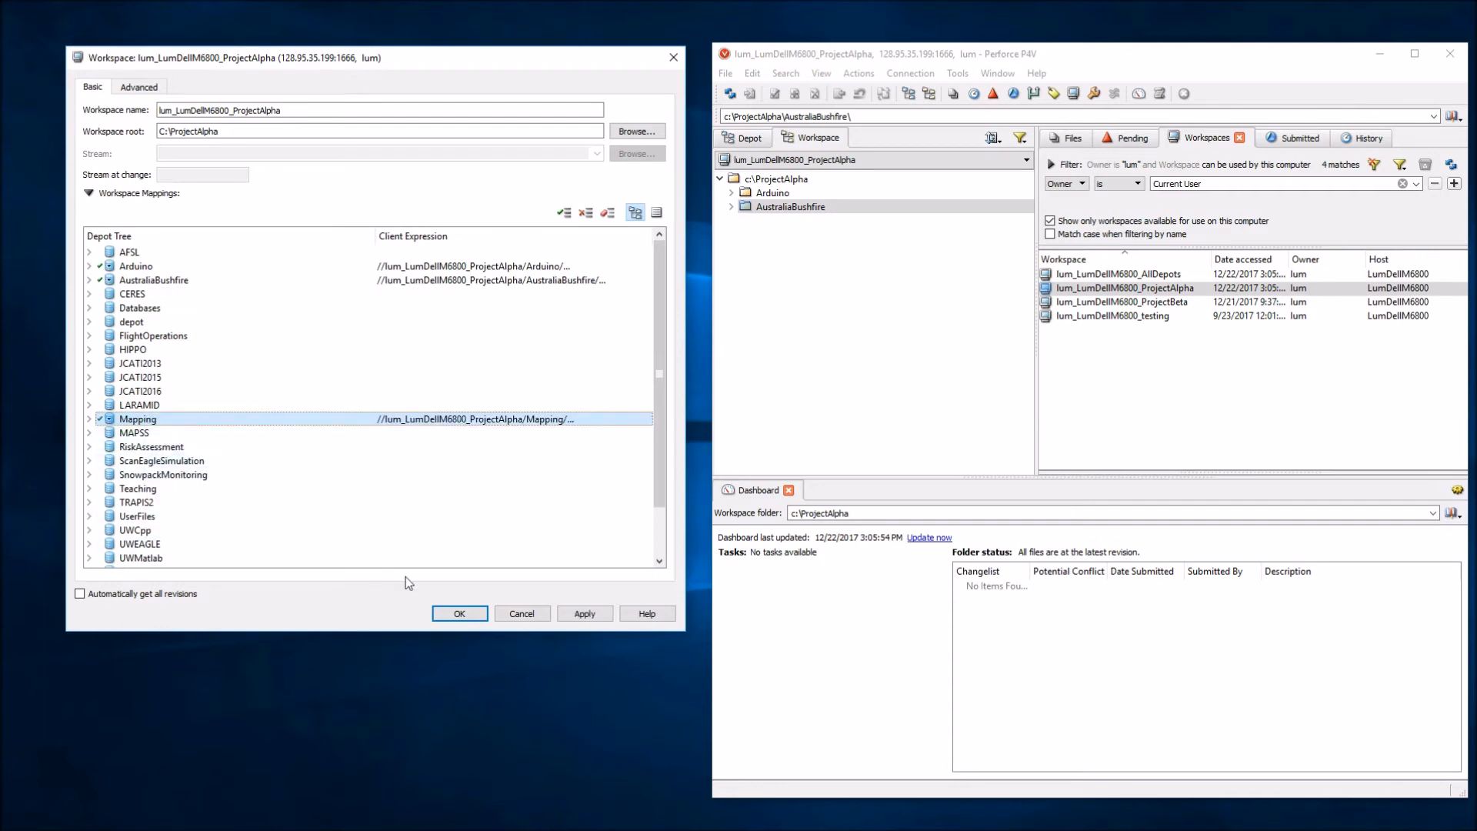
pyautogui.click(460, 613)
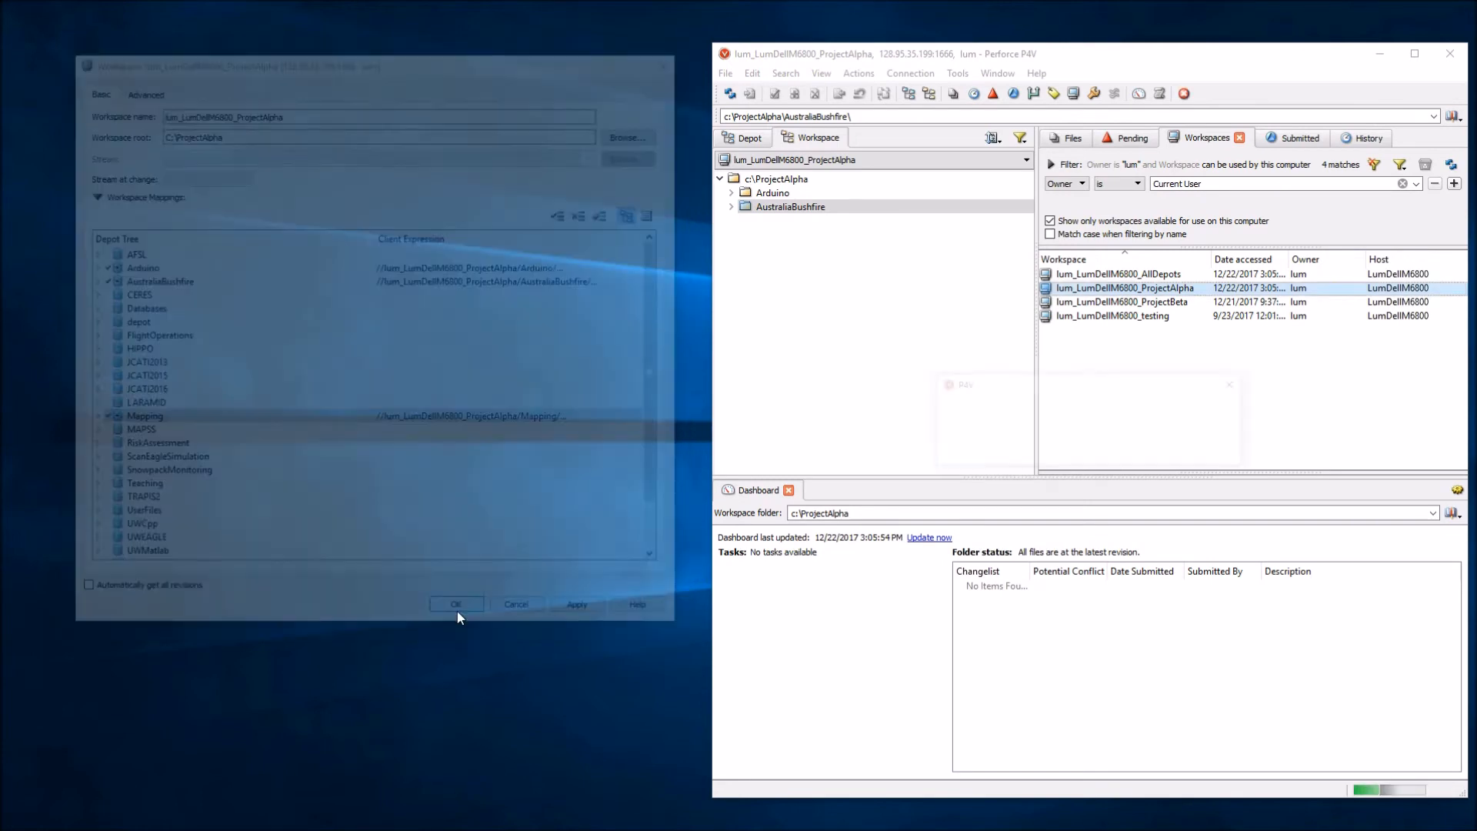
# Show C:\ProjectAlpha in File Explorer, holding only Arduino and AustraliaBushfire
pyautogui.click(456, 603)
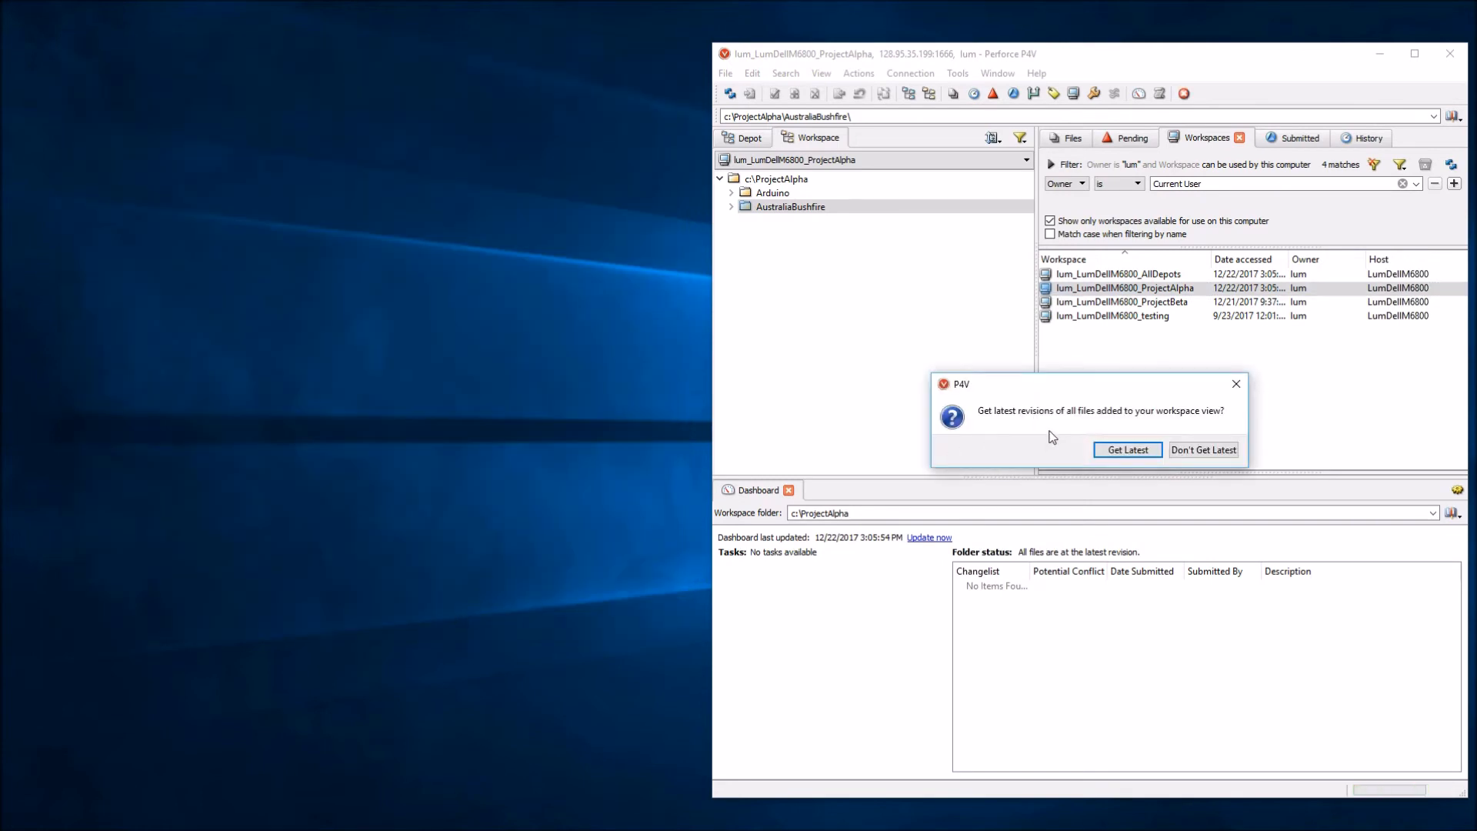
pyautogui.click(1128, 449)
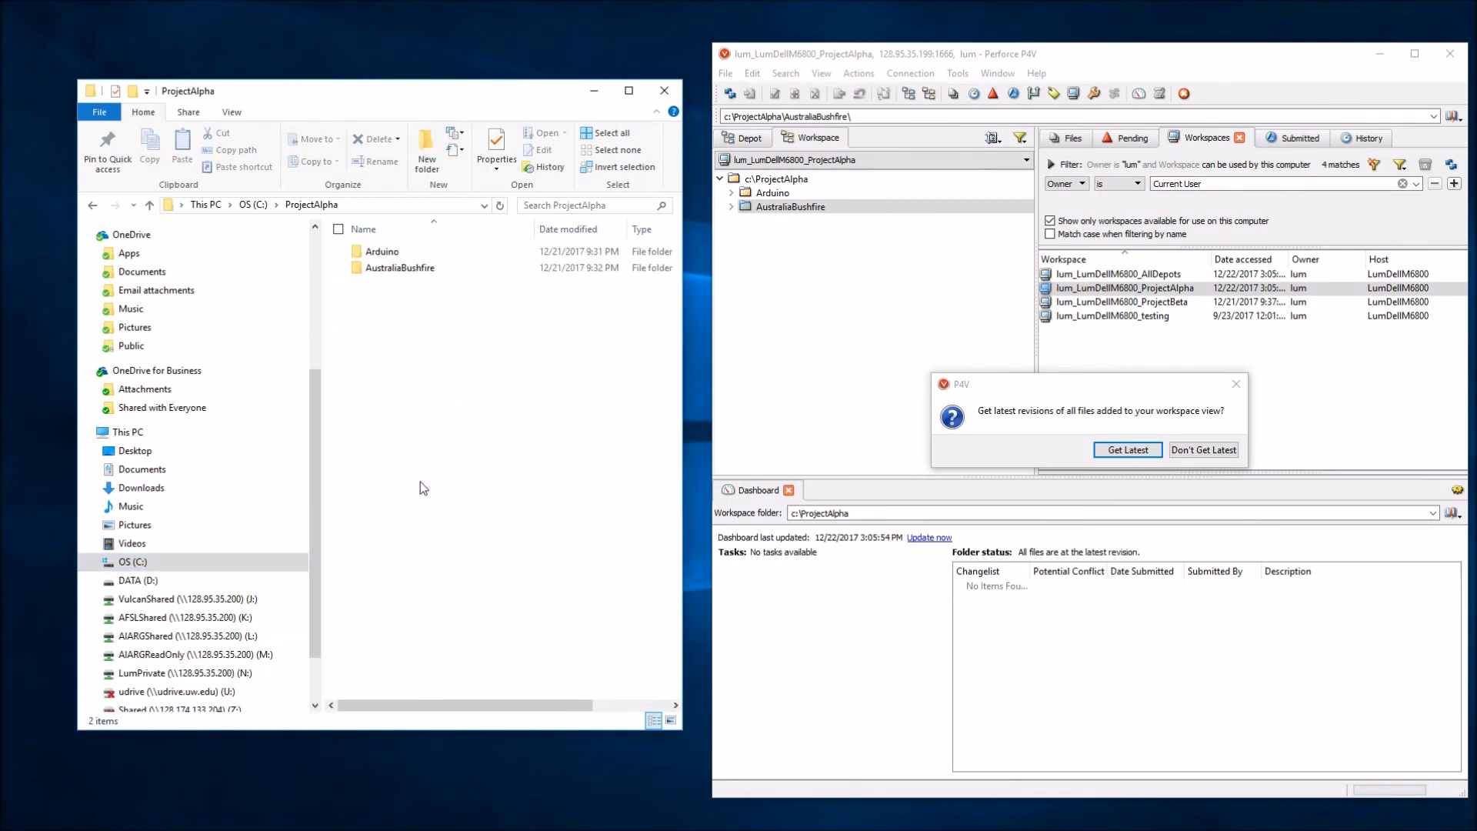
# Get latest revisions so the Mapping folder's 218 files sync into C:\ProjectAlpha
pyautogui.click(399, 267)
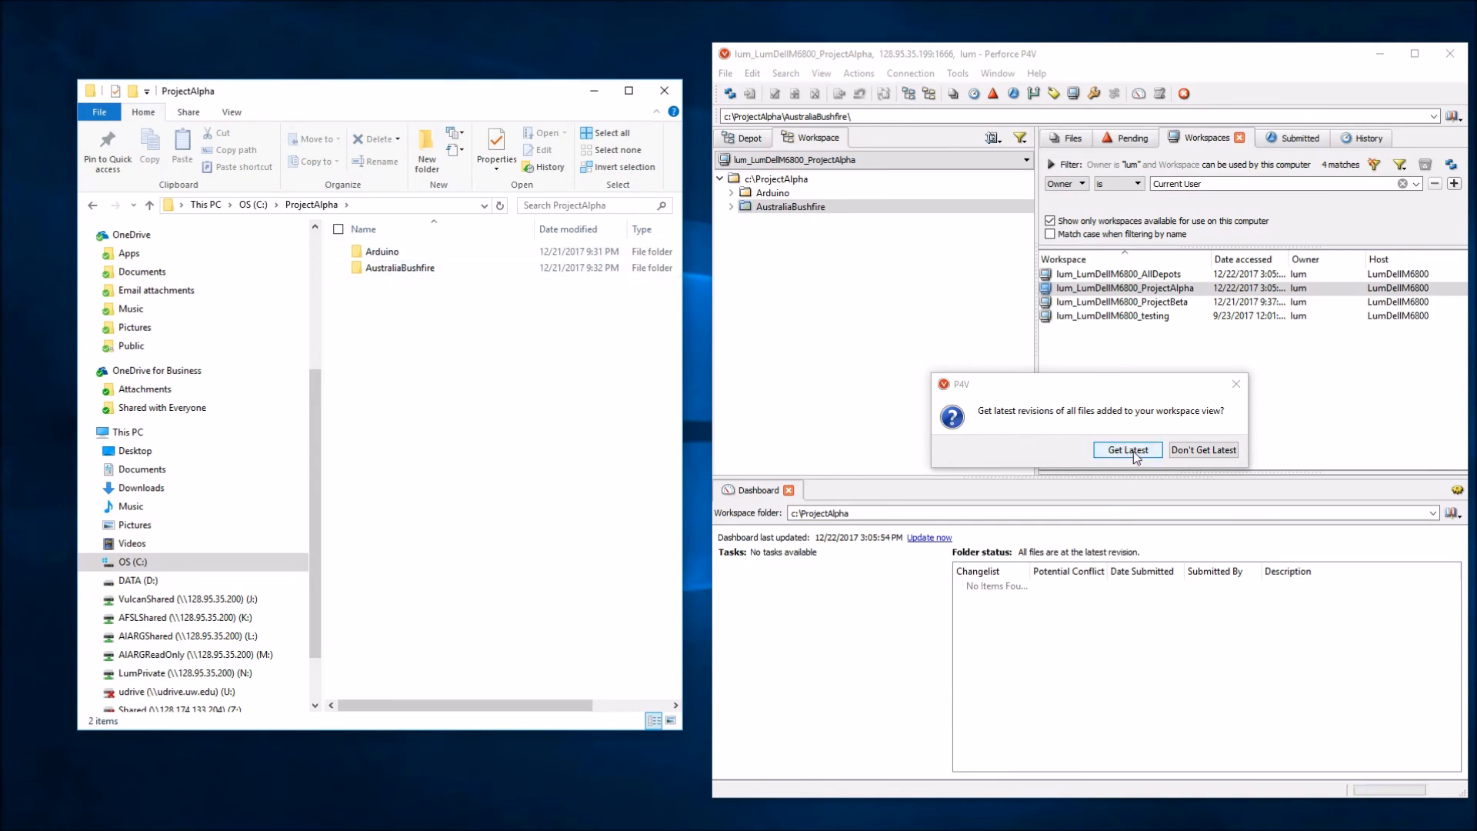
pyautogui.click(1126, 449)
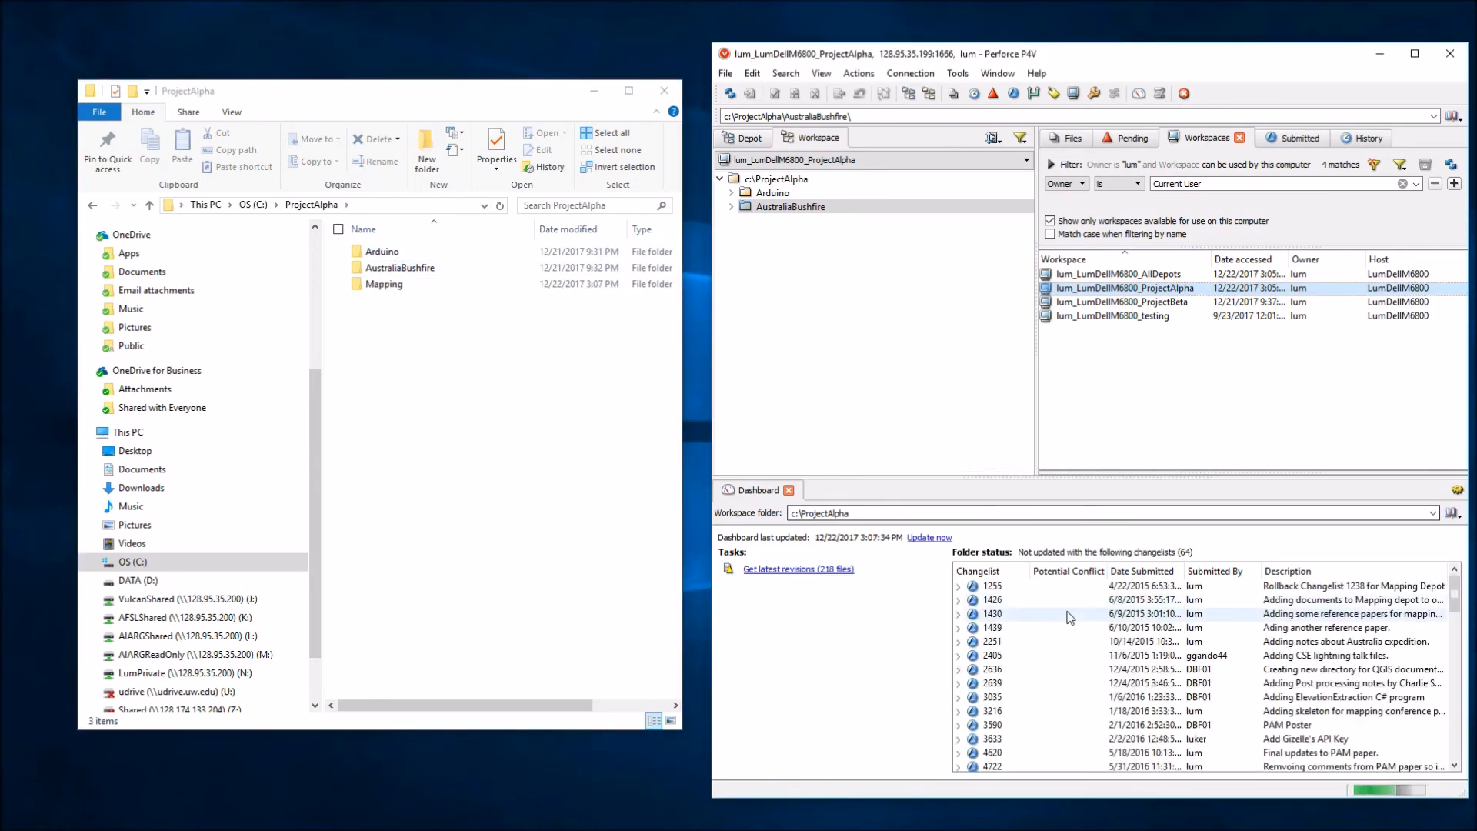
pyautogui.click(800, 569)
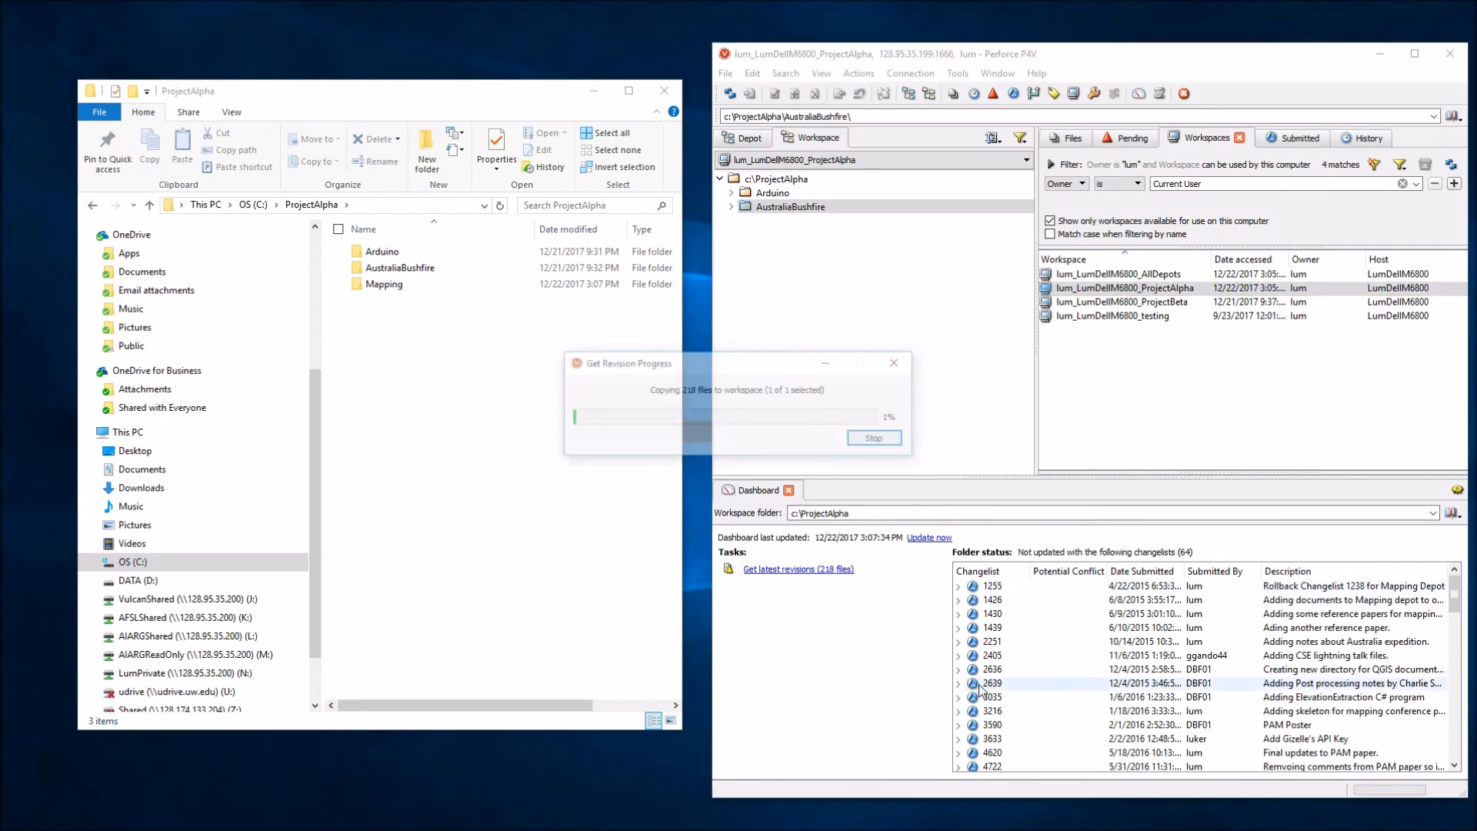